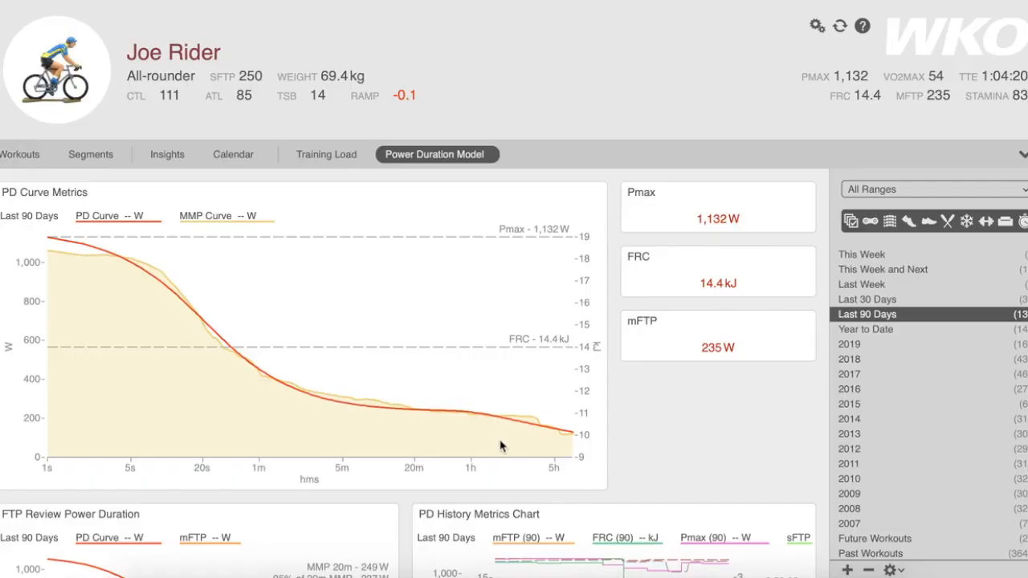
{"action": "mouse_move", "coordinate": [427, 366]}
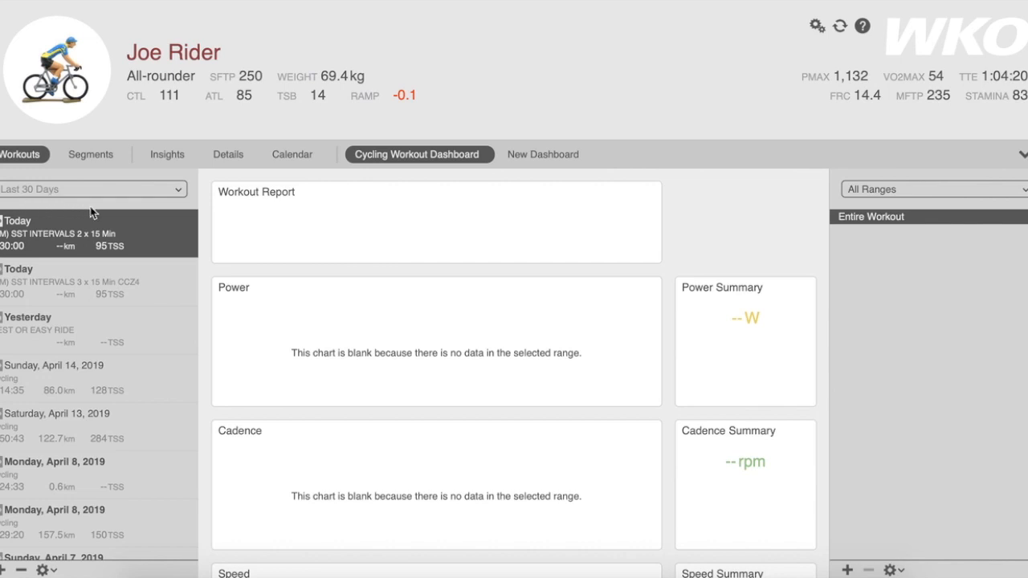
{"action": "mouse_move", "coordinate": [90, 322]}
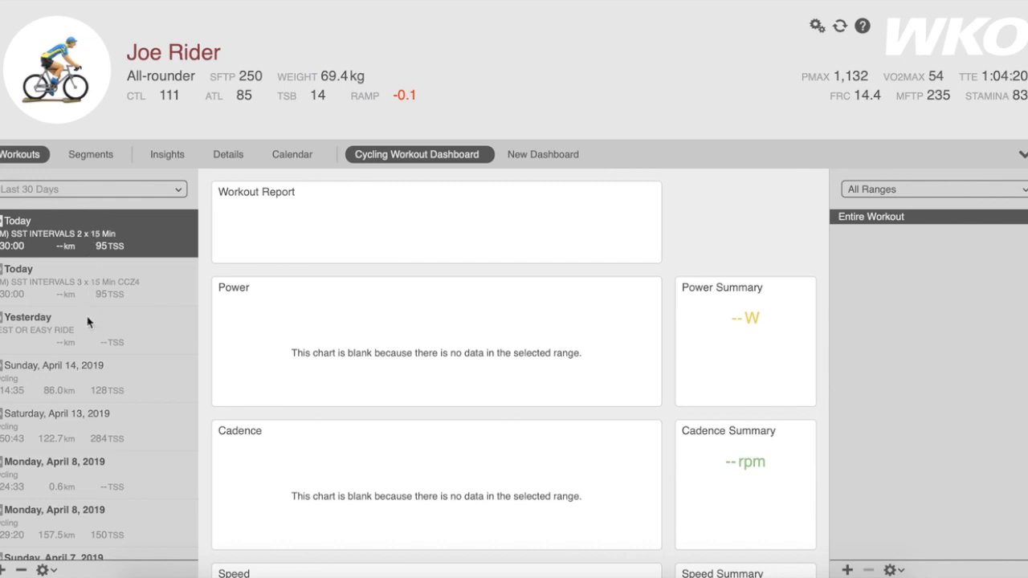
{"action": "mouse_move", "coordinate": [40, 244]}
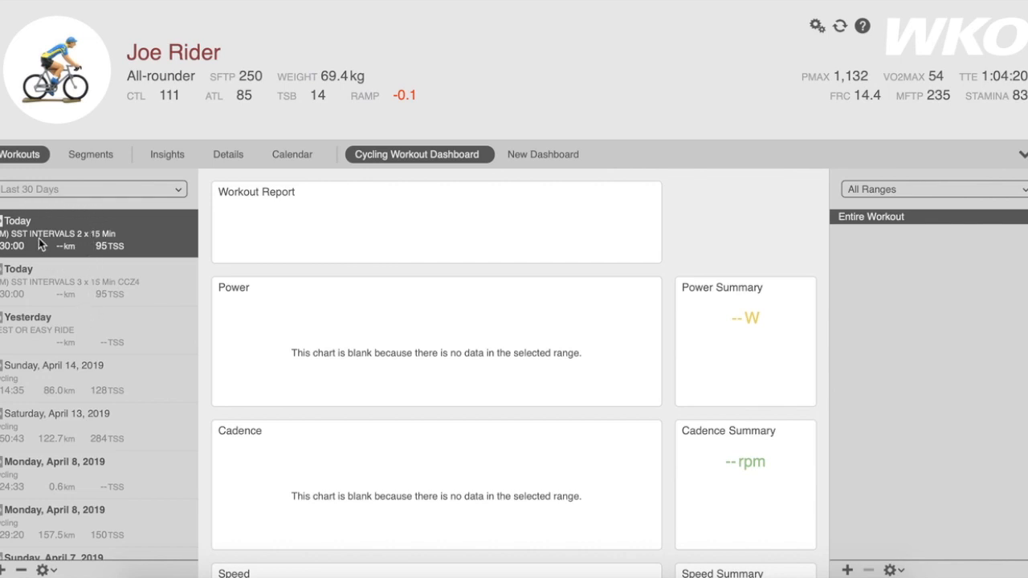
{"action": "mouse_move", "coordinate": [49, 319]}
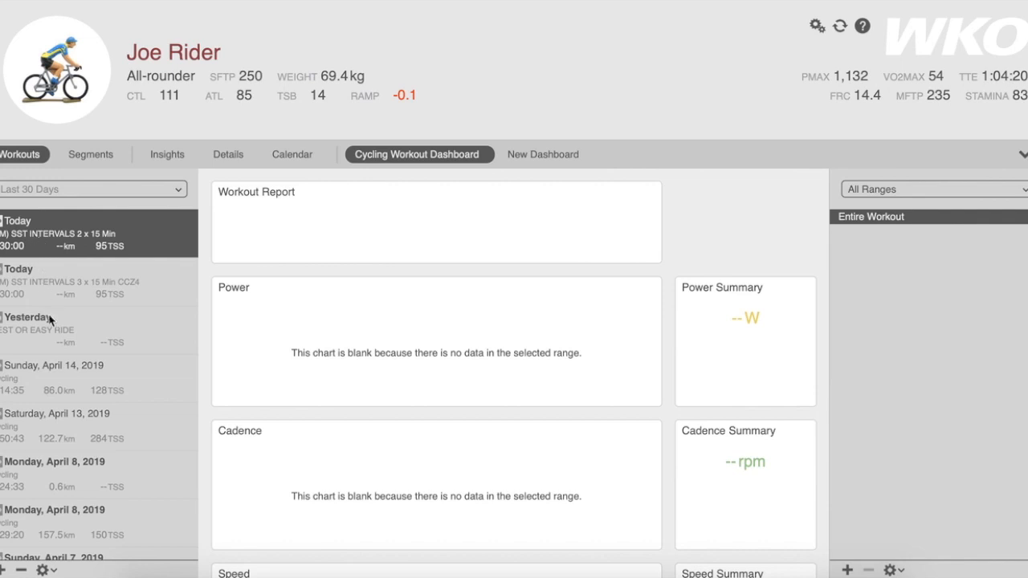
{"action": "mouse_move", "coordinate": [47, 571]}
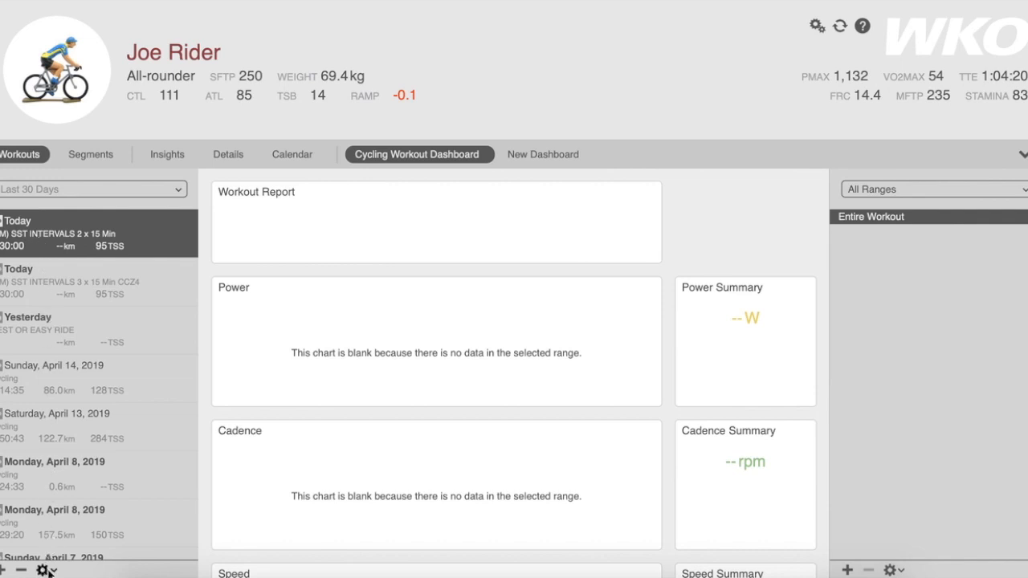
{"action": "left_click", "coordinate": [45, 569]}
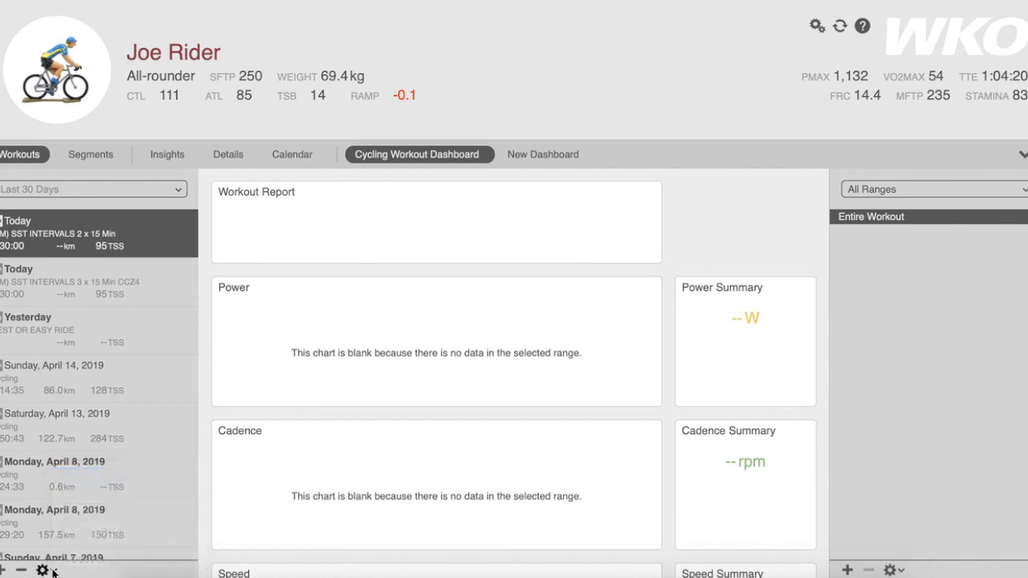
{"action": "scroll", "scroll_direction": "down", "scroll_amount": 3}
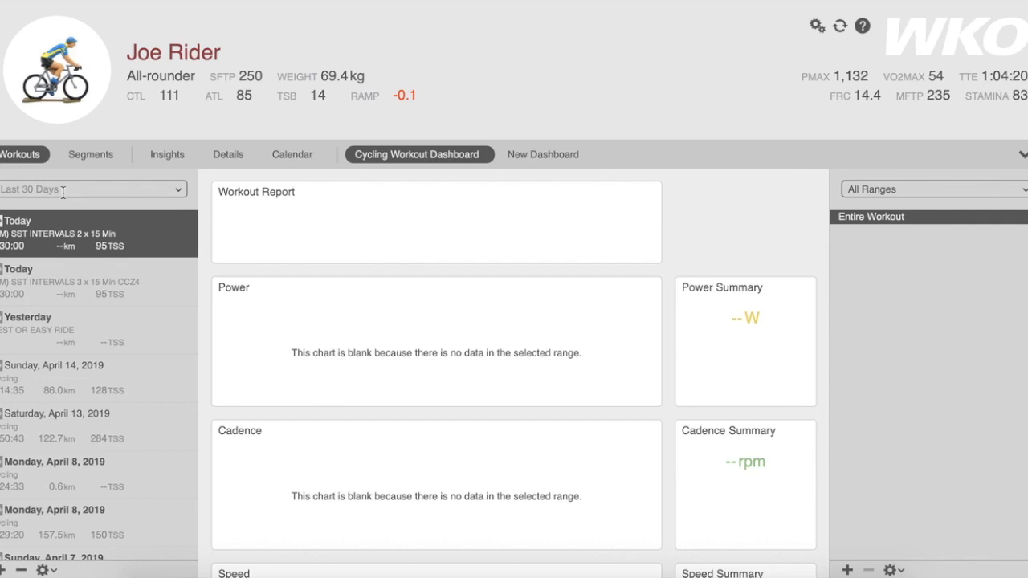
Show the workout filter and date-range choices above the workouts list
{"action": "left_click", "coordinate": [177, 190]}
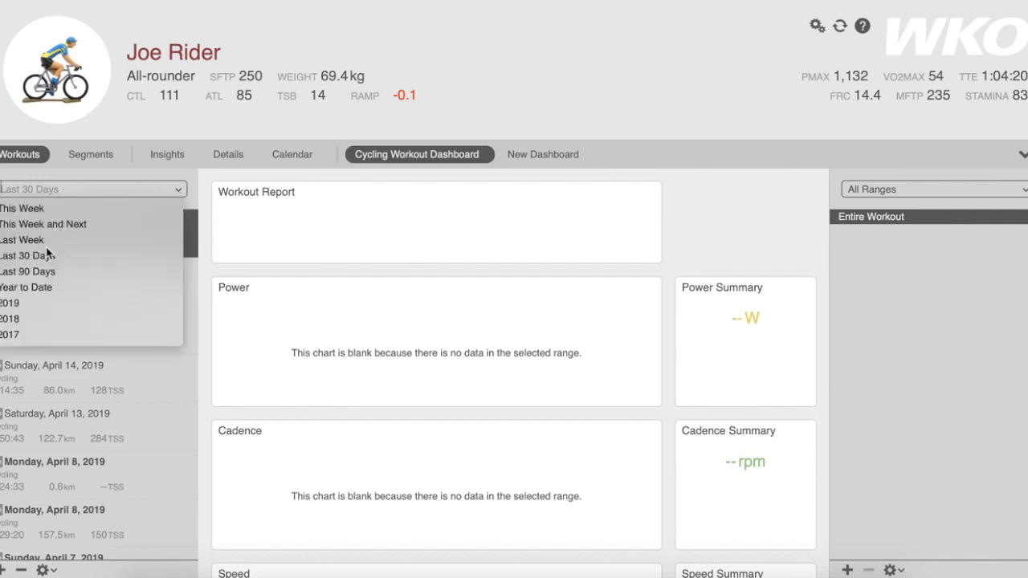
{"action": "mouse_move", "coordinate": [49, 289]}
{"action": "type", "text": "SST"}
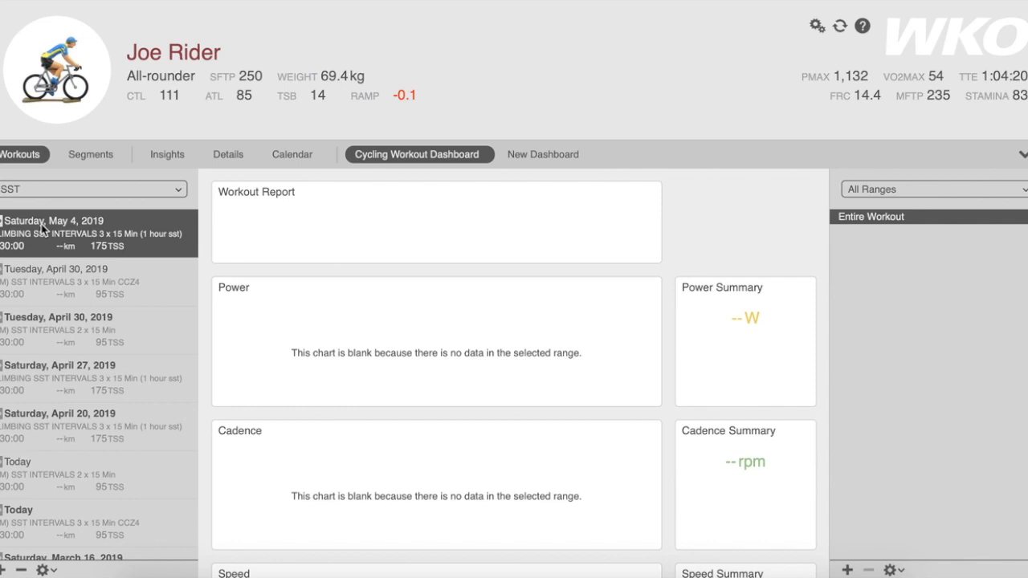
{"action": "mouse_move", "coordinate": [265, 228]}
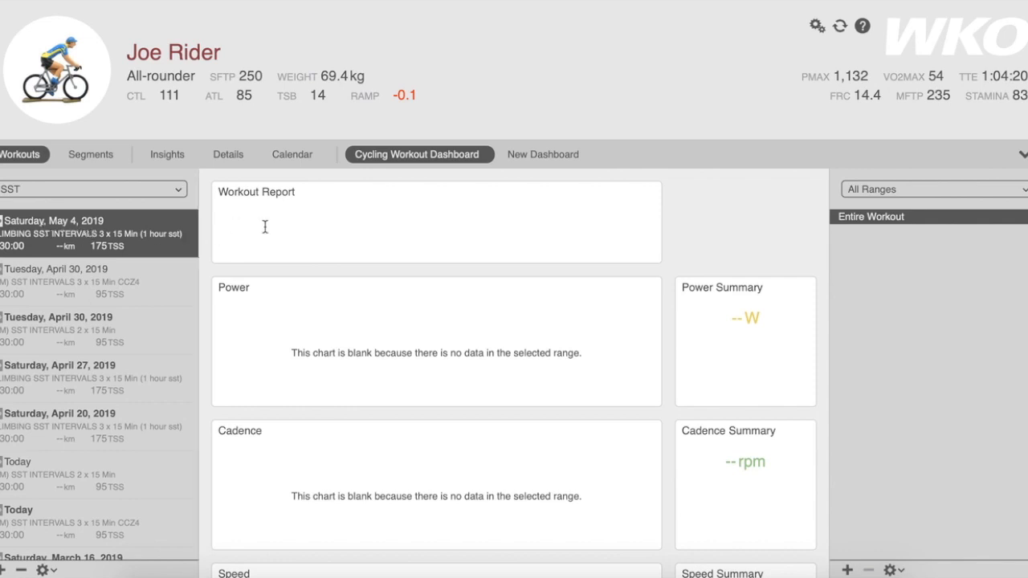
{"action": "mouse_move", "coordinate": [123, 289]}
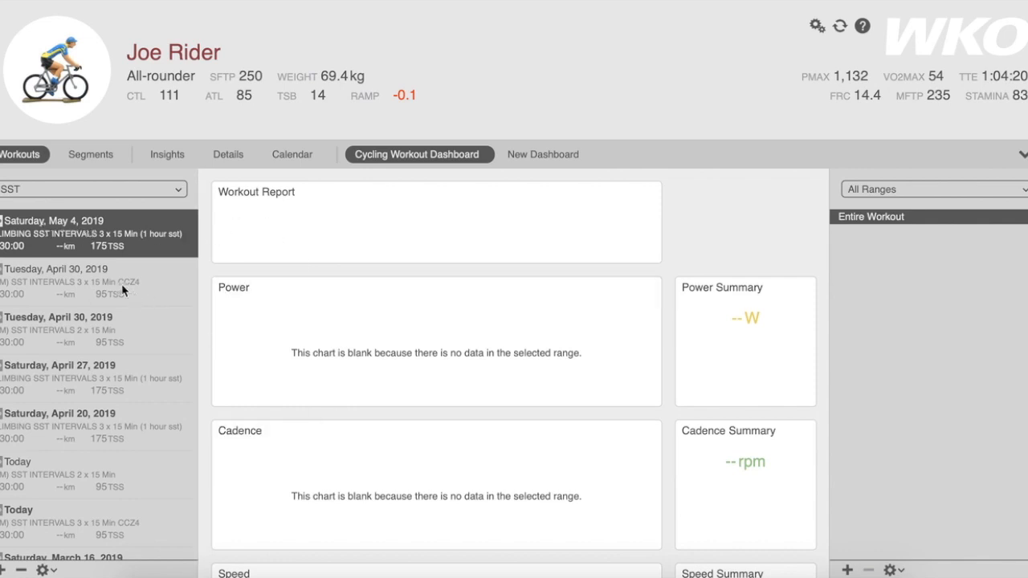
{"action": "mouse_move", "coordinate": [83, 232]}
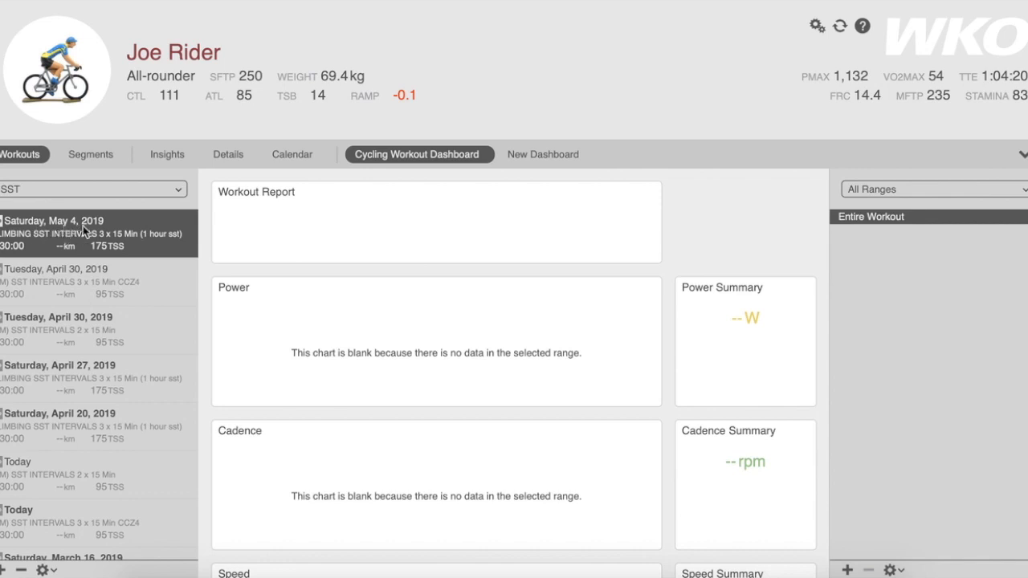
Select the Saturday, March 16, 2019 workout from the SST-filtered list
{"action": "scroll", "scroll_direction": "down", "scroll_amount": 3}
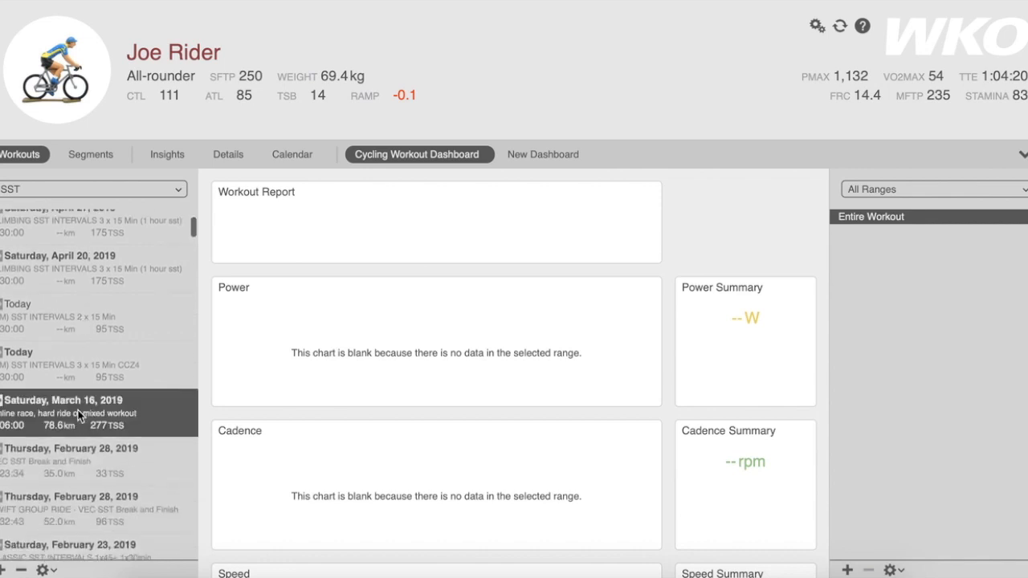
{"action": "left_click", "coordinate": [80, 412]}
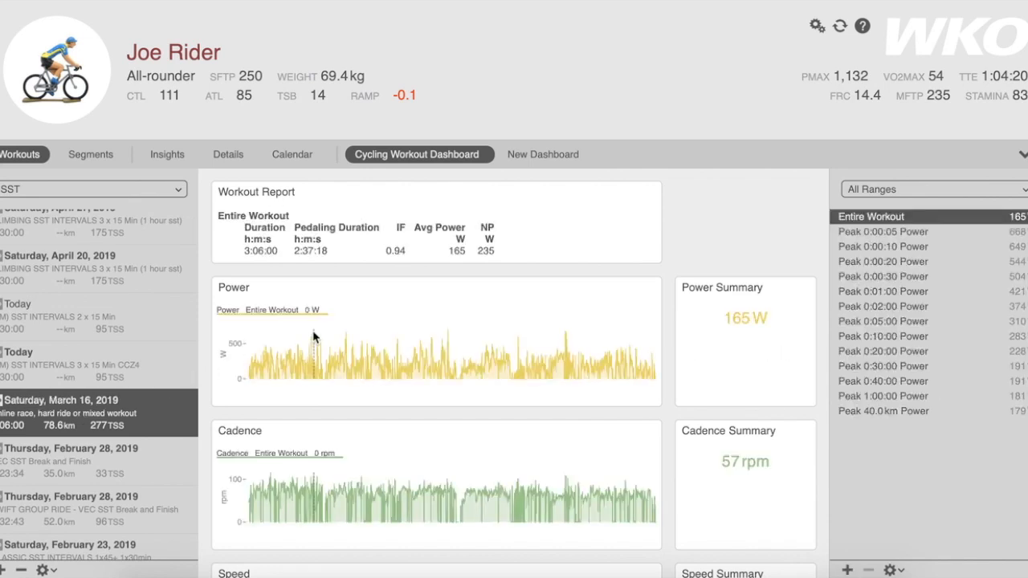
Scroll the SST workouts list down to rides back to Thursday, January 31, 2019
{"action": "scroll", "scroll_direction": "down", "scroll_amount": 3}
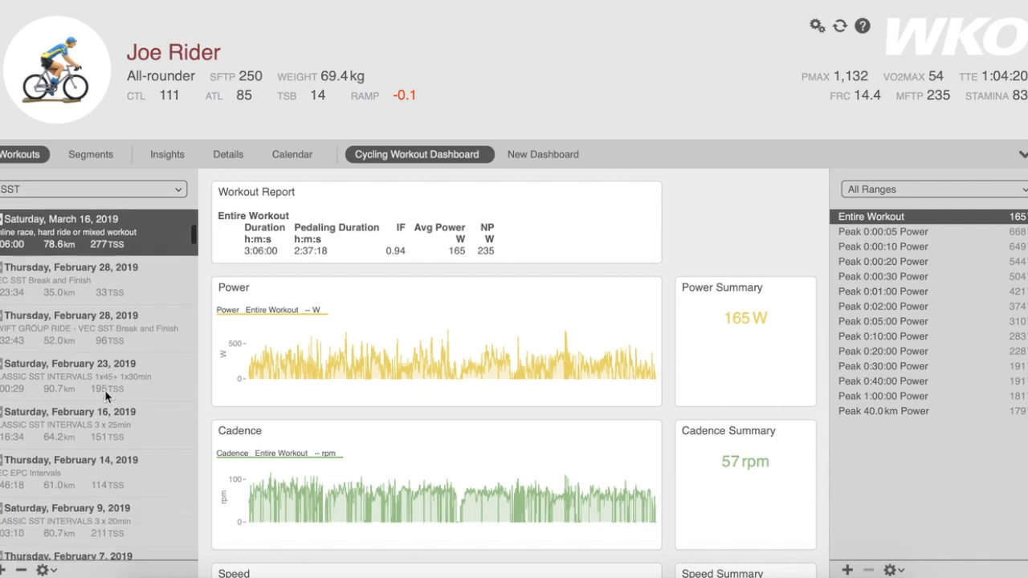
{"action": "scroll", "scroll_direction": "down", "scroll_amount": 3}
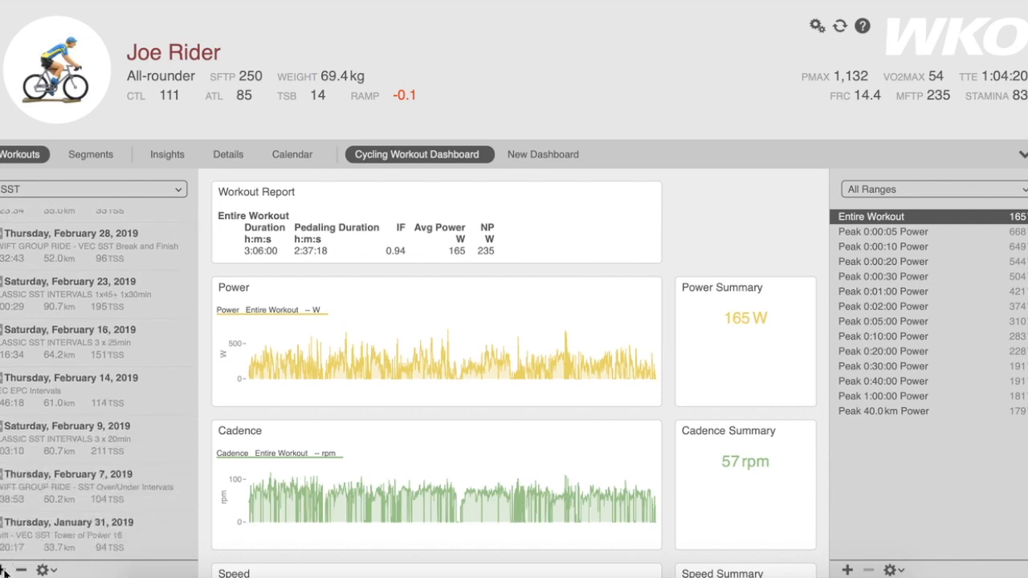